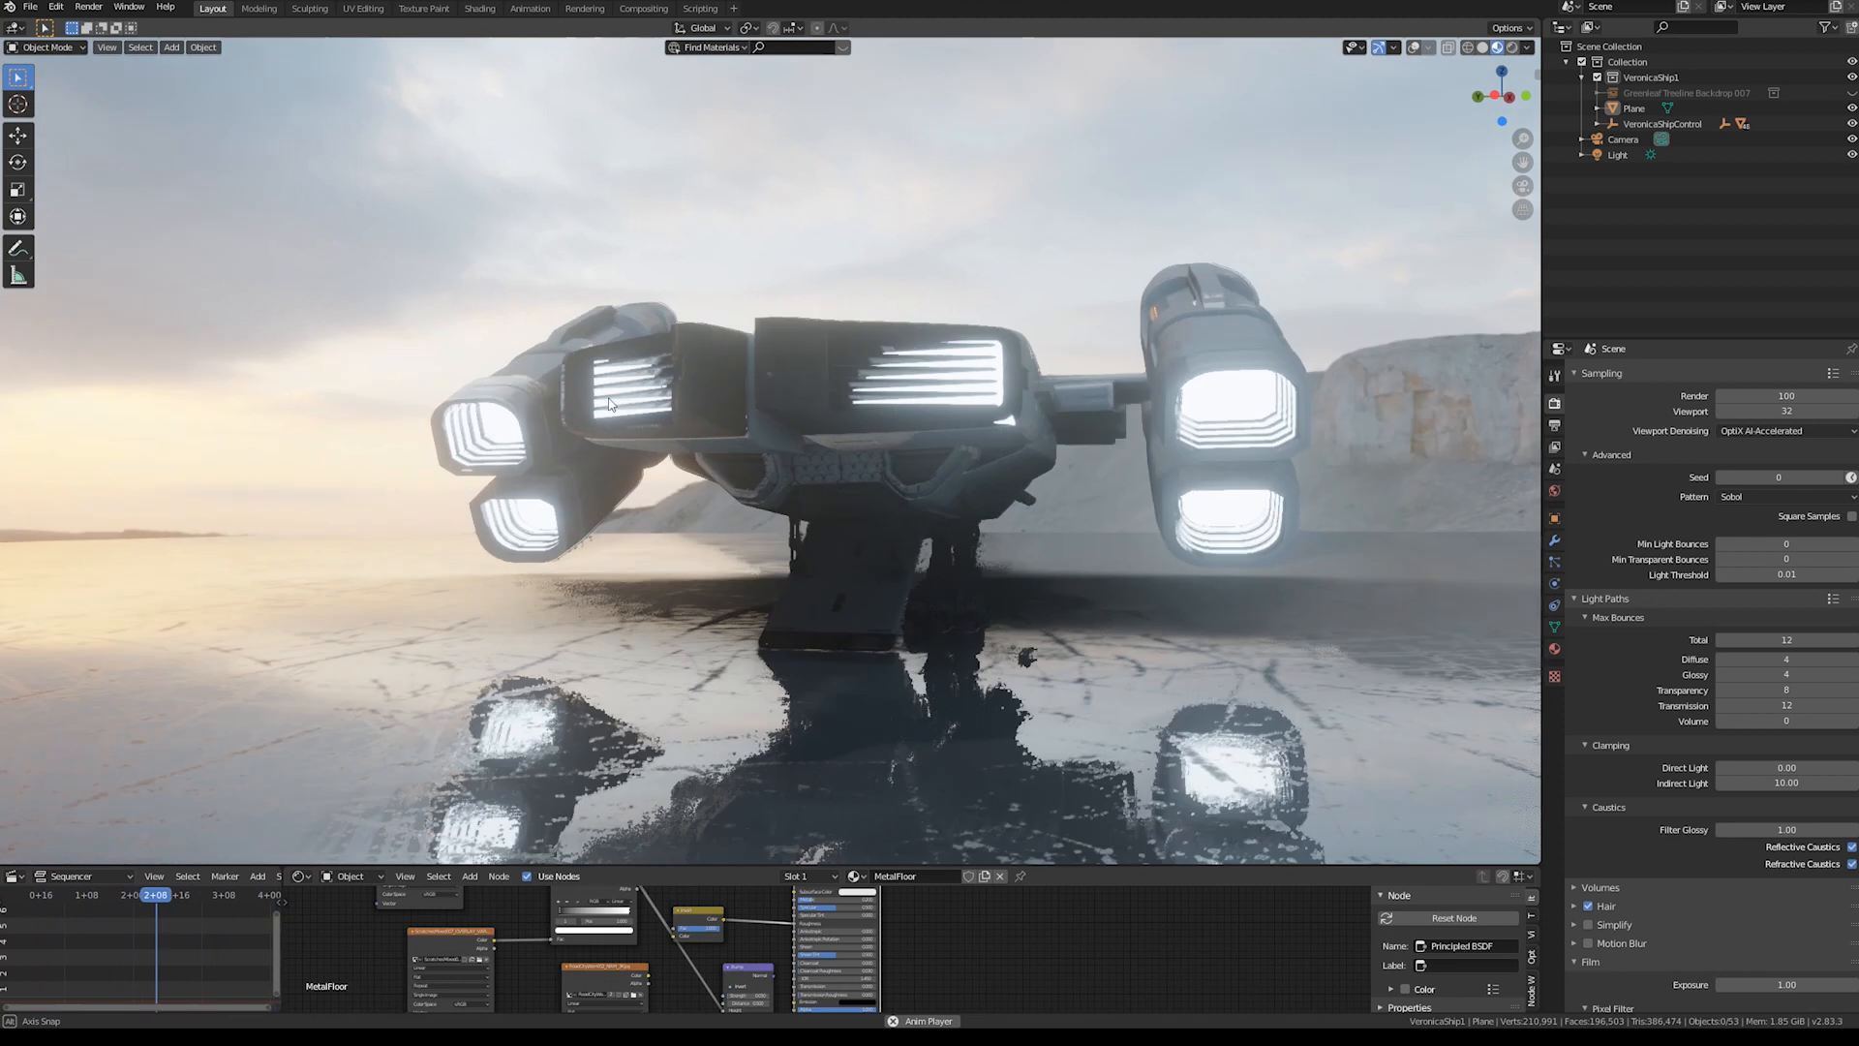
- Show the 3D Viewport's View menu with Play Animation and Viewport Render Animation
click(112, 47)
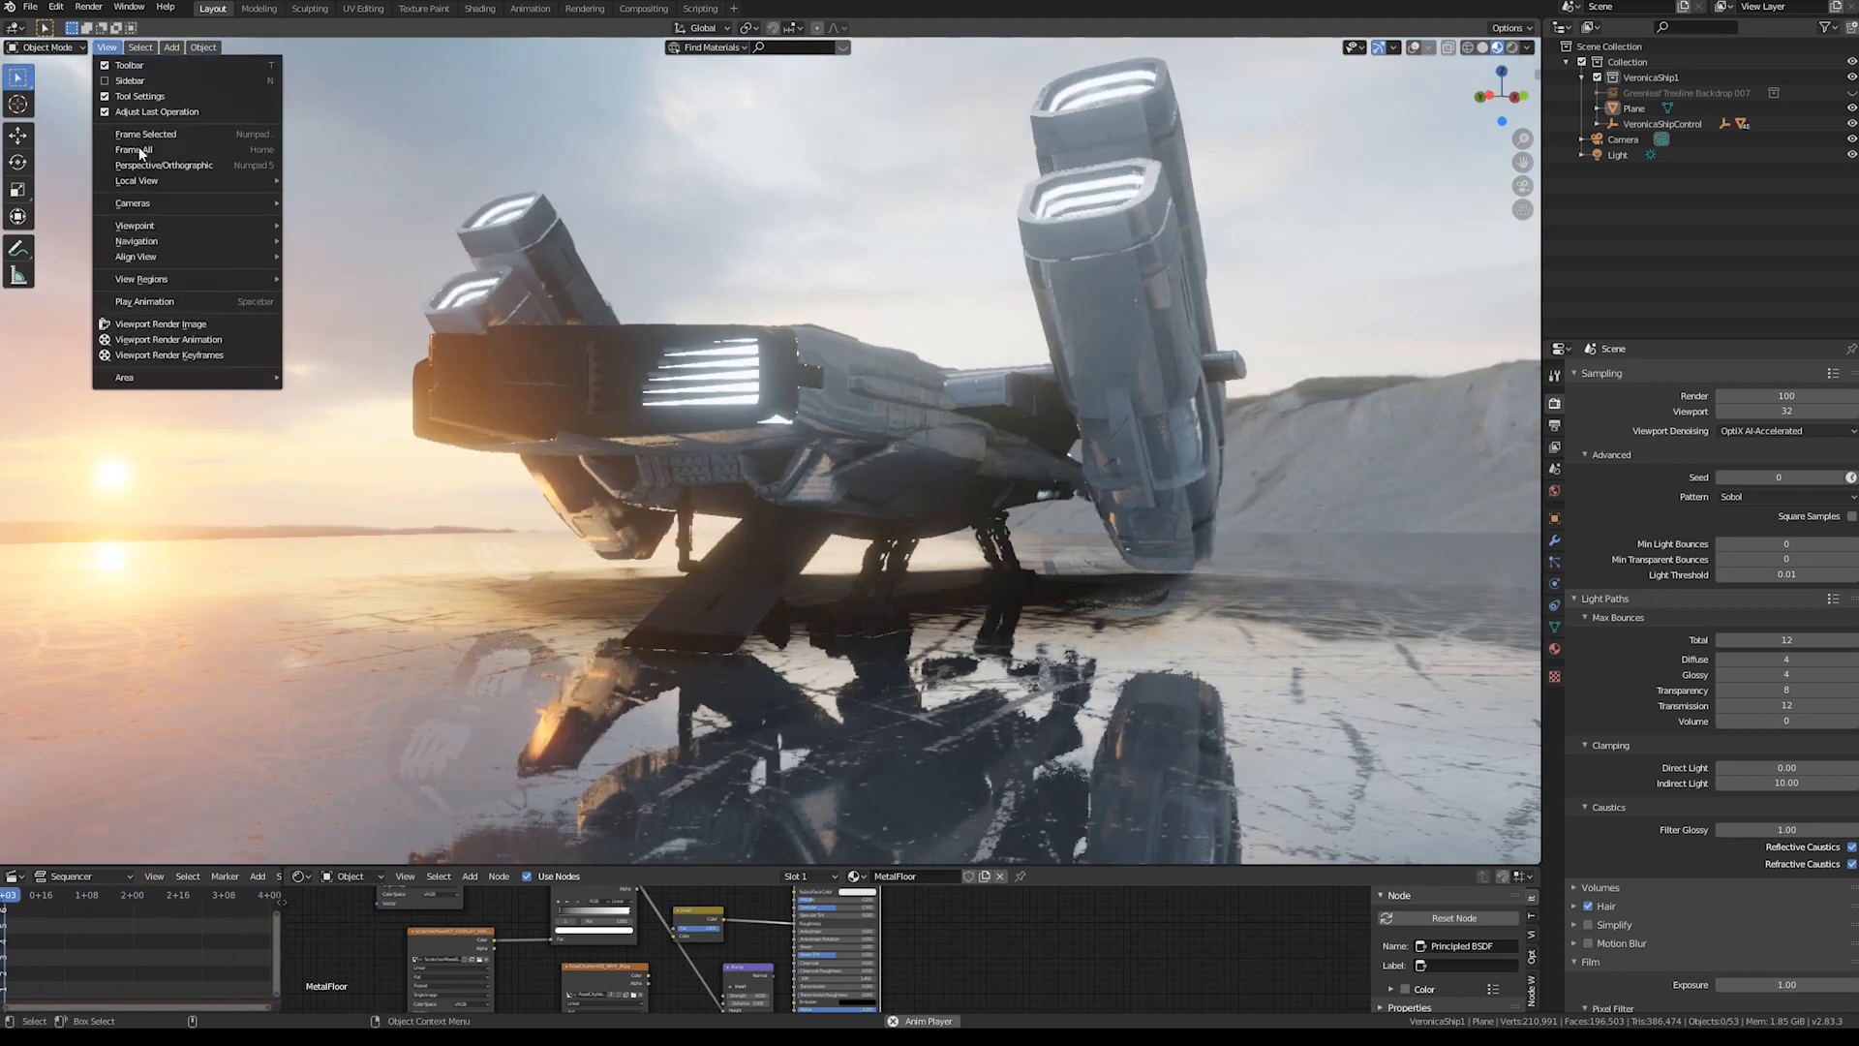